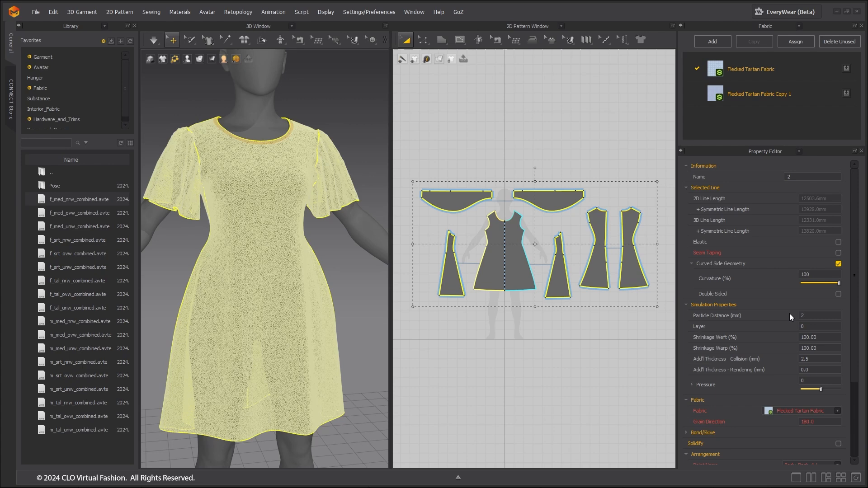
Set the dress's particle distance to 18 and collision/rendering thickness to 5 and 3 mm.
{"action": "type", "text": "20.0"}
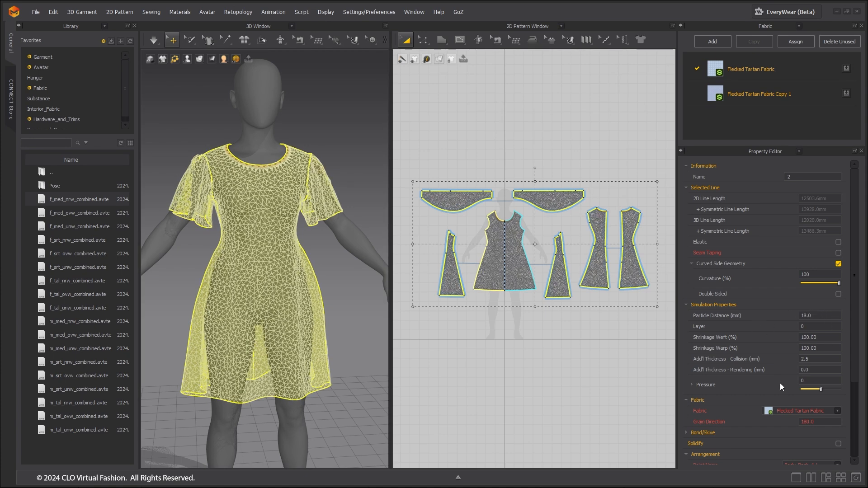
{"action": "triple_click", "coordinate": [819, 359]}
{"action": "type", "text": "5"}
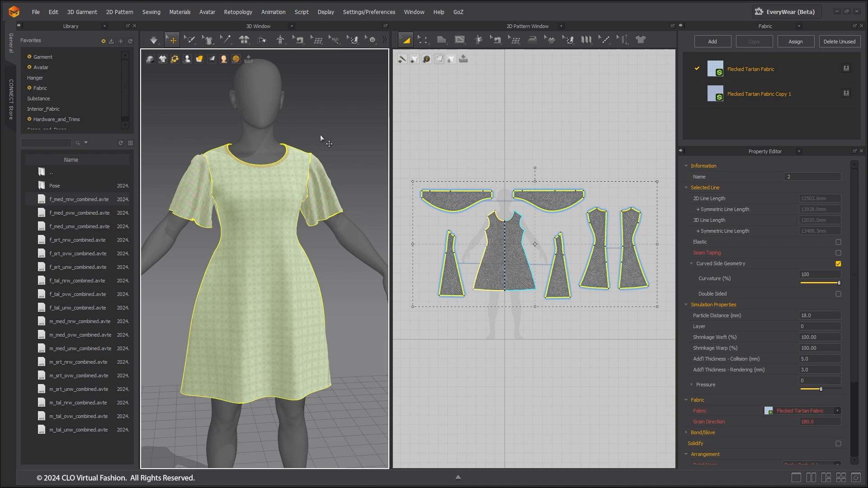
{"action": "left_click", "coordinate": [153, 39]}
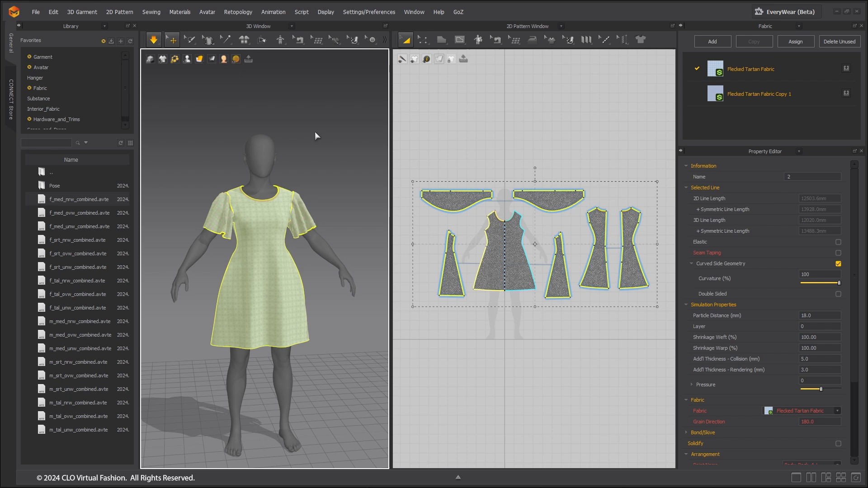
{"action": "left_click", "coordinate": [35, 12]}
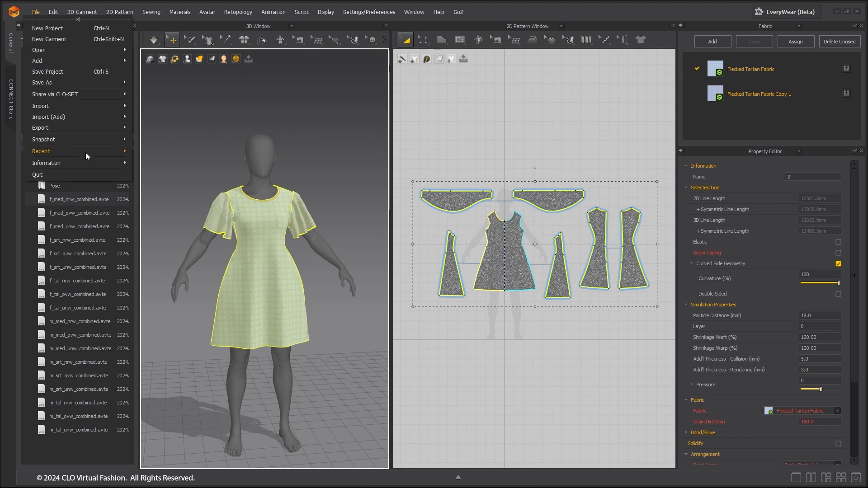
Export the garment as USD under the file name Silk_Dress_02.
{"action": "left_click", "coordinate": [39, 128]}
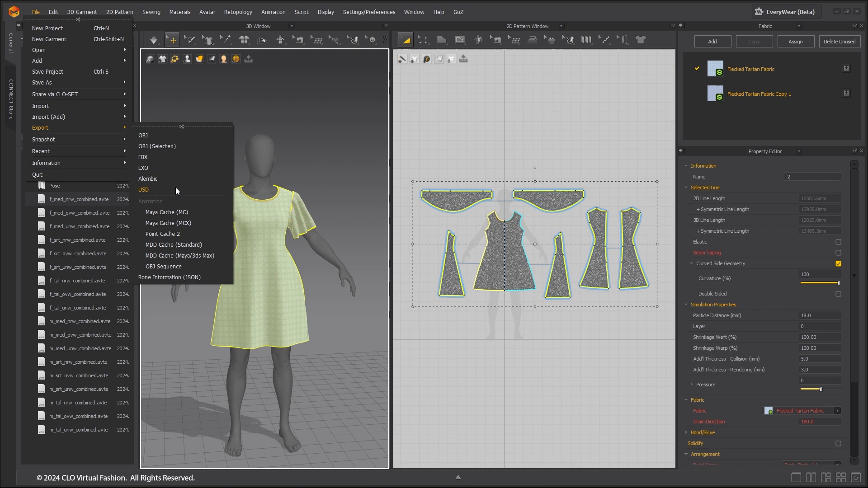
{"action": "left_click", "coordinate": [143, 190]}
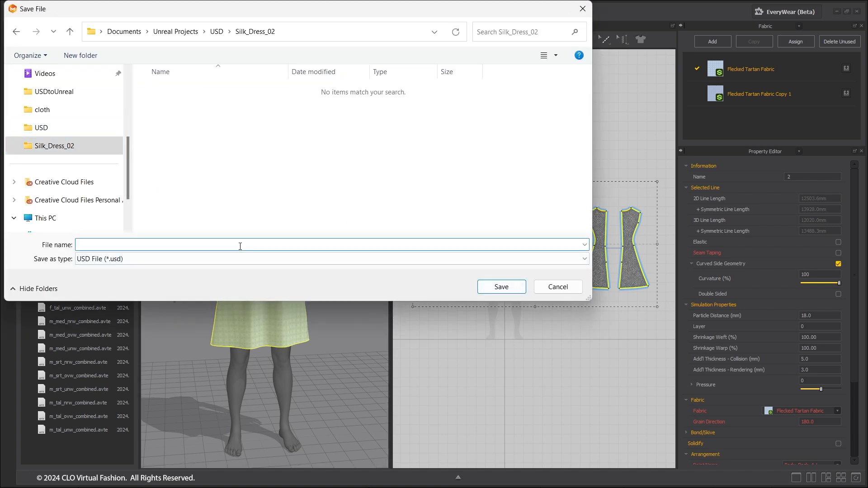
{"action": "type", "text": "Silk_Dress_02"}
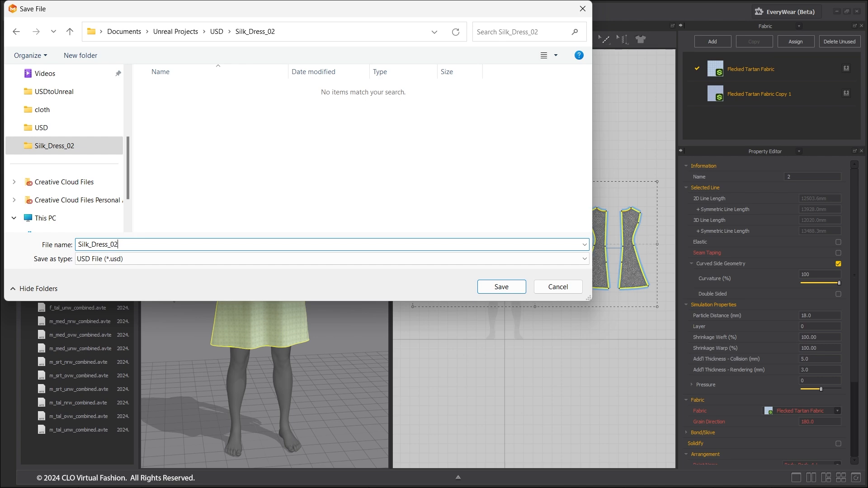
{"action": "left_click", "coordinate": [500, 286]}
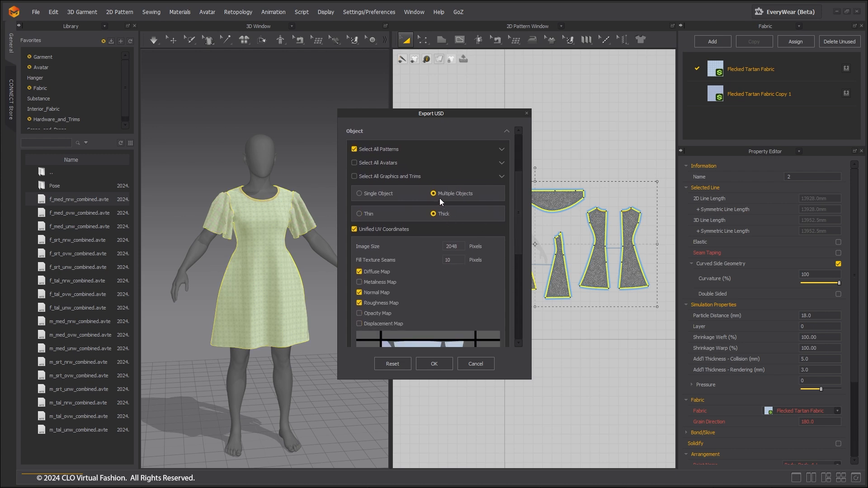
Include garment simulation data in the USD export and confirm it.
{"action": "scroll", "scroll_direction": "down", "scroll_amount": 3}
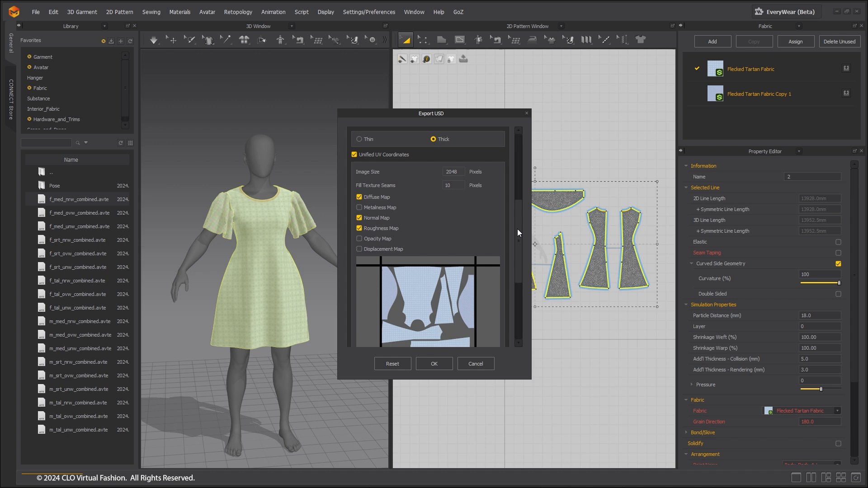
{"action": "scroll", "scroll_direction": "down", "scroll_amount": 3}
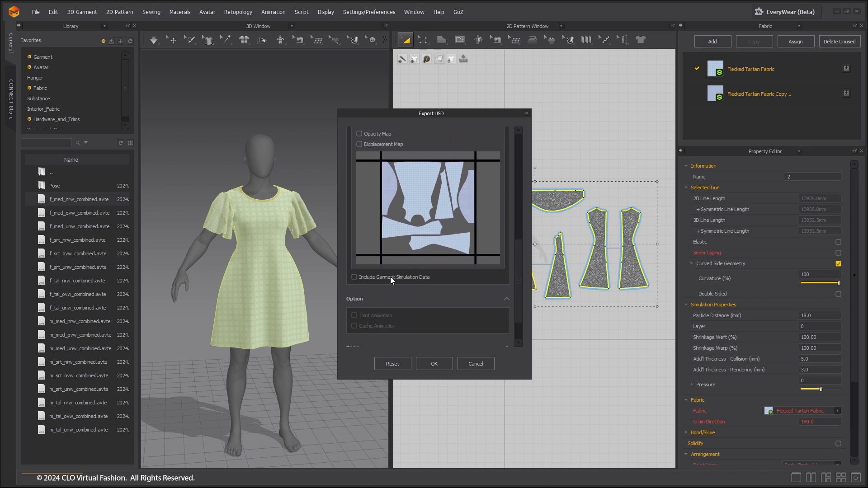
{"action": "left_click", "coordinate": [354, 277]}
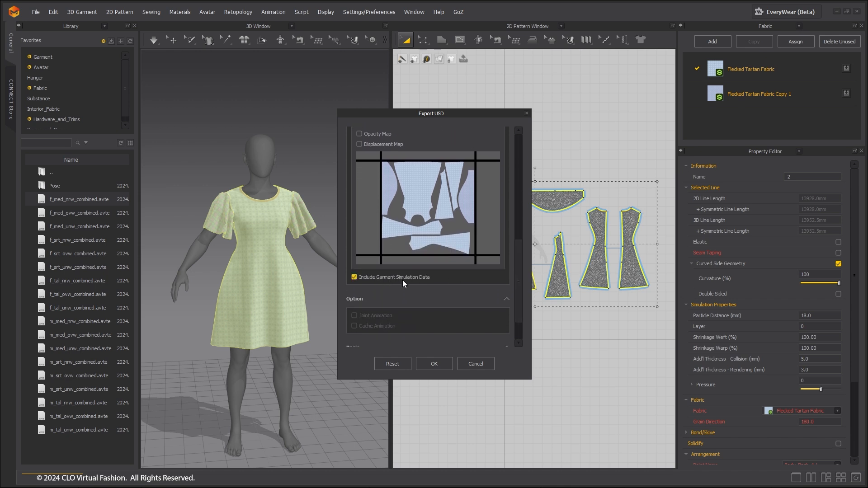
{"action": "left_click", "coordinate": [355, 277]}
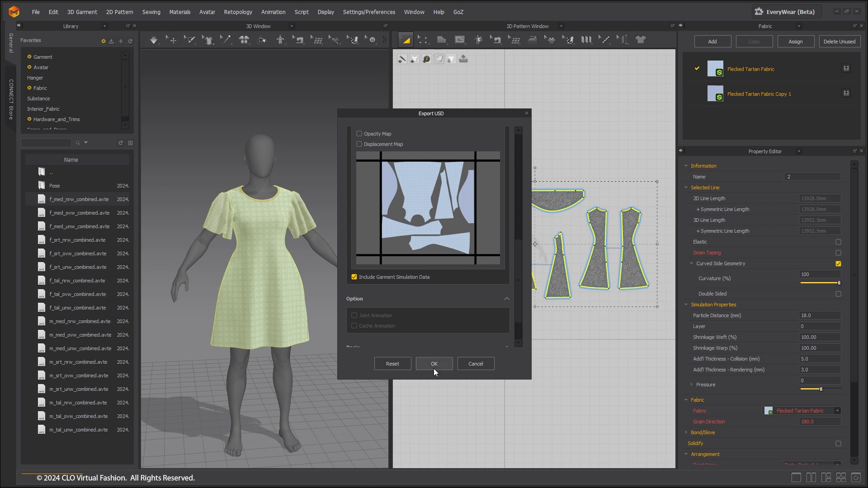
{"action": "left_click", "coordinate": [434, 364]}
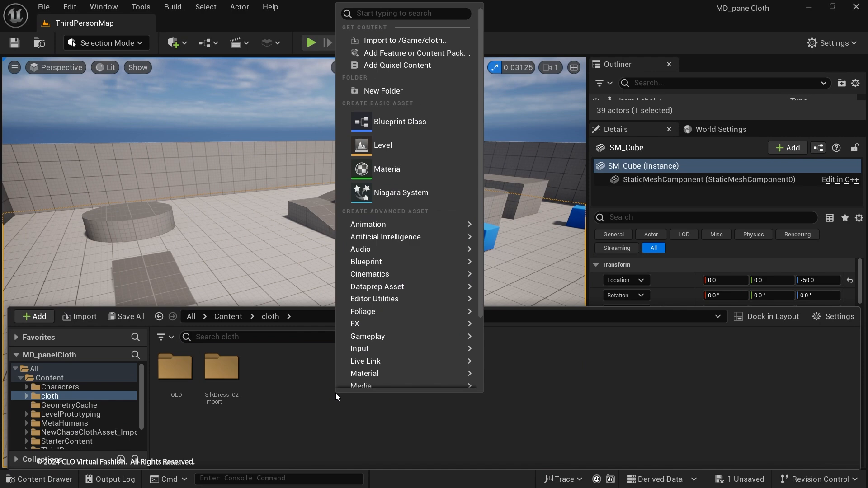
Create a new ClothAsset named silkDress_02 in the cloth content folder.
{"action": "type", "text": "cloth"}
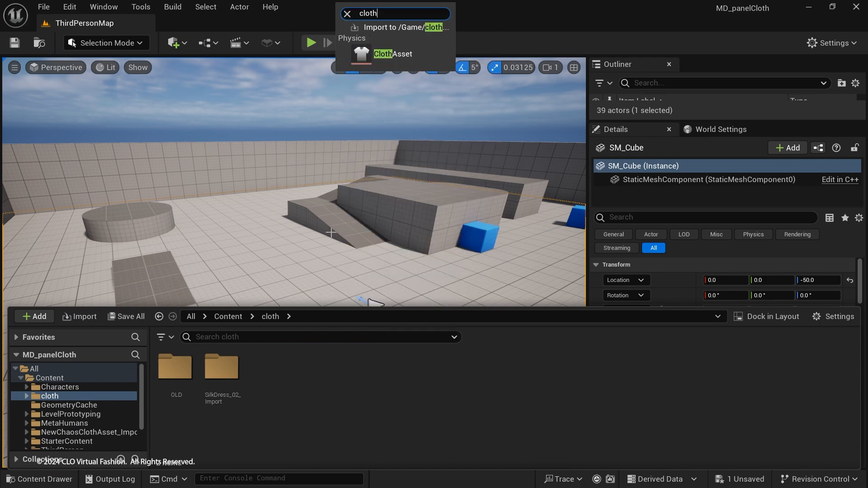
{"action": "left_click", "coordinate": [392, 53]}
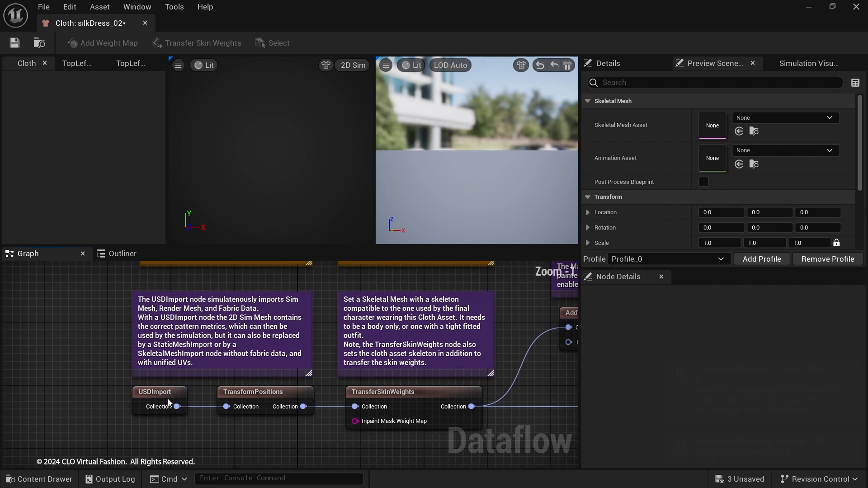
Point the USDImport node's USD File at the exported Silk_Dress_02.usd.
{"action": "left_click", "coordinate": [160, 391]}
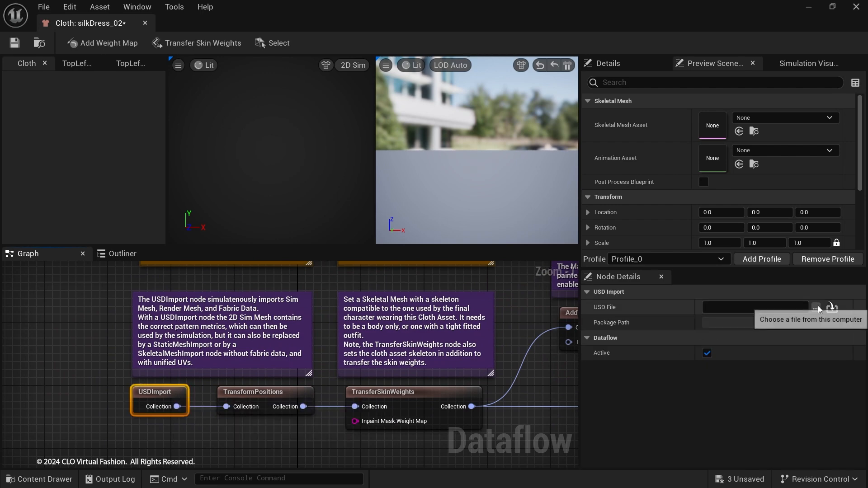
{"action": "mouse_move", "coordinate": [211, 377]}
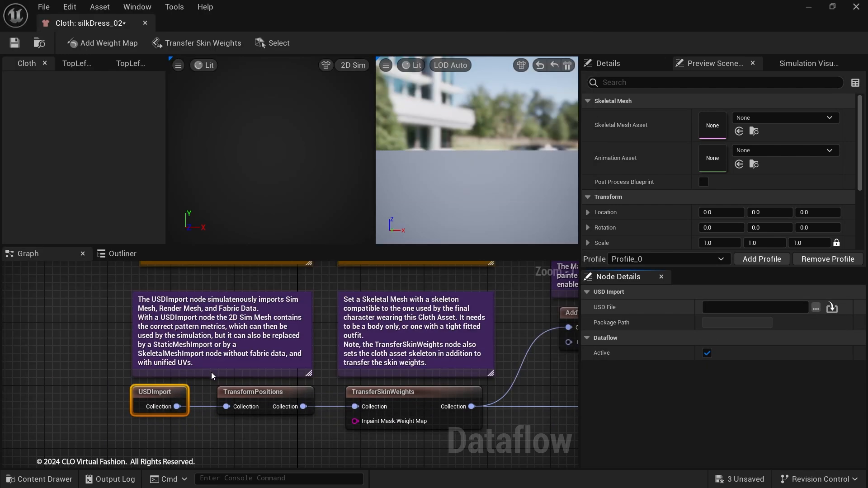
{"action": "left_click", "coordinate": [825, 307]}
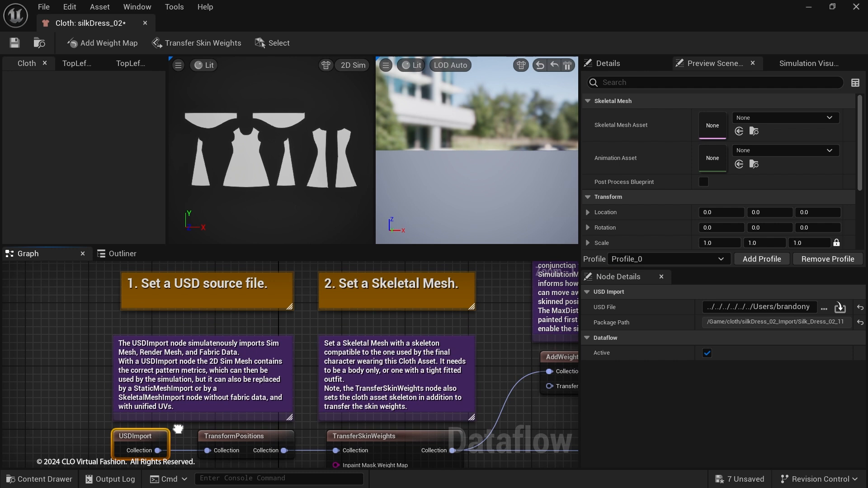
{"action": "left_click", "coordinate": [244, 436]}
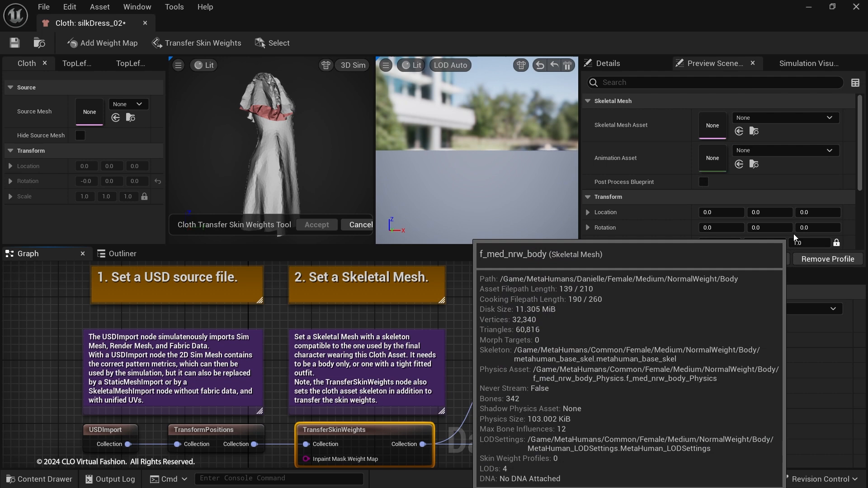
Use the f_med_nrw_body MetaHuman mesh as the skin-weight transfer source.
{"action": "left_click", "coordinate": [317, 225]}
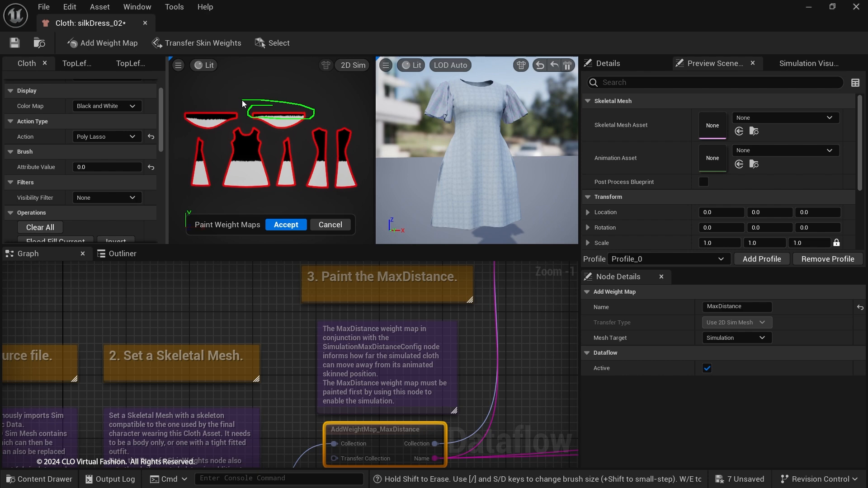
Smooth the MaxDistance weight map with the brush and accept the painted weights.
{"action": "left_click", "coordinate": [105, 137]}
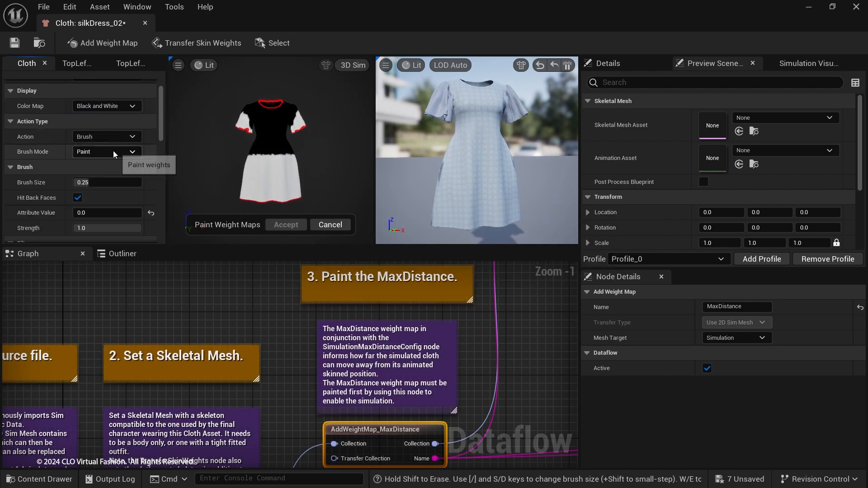
{"action": "left_click", "coordinate": [105, 152]}
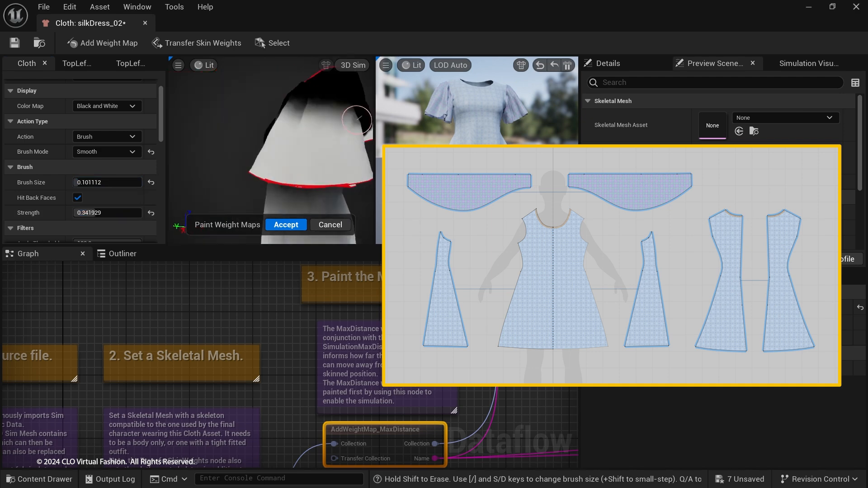
{"action": "left_click", "coordinate": [352, 65]}
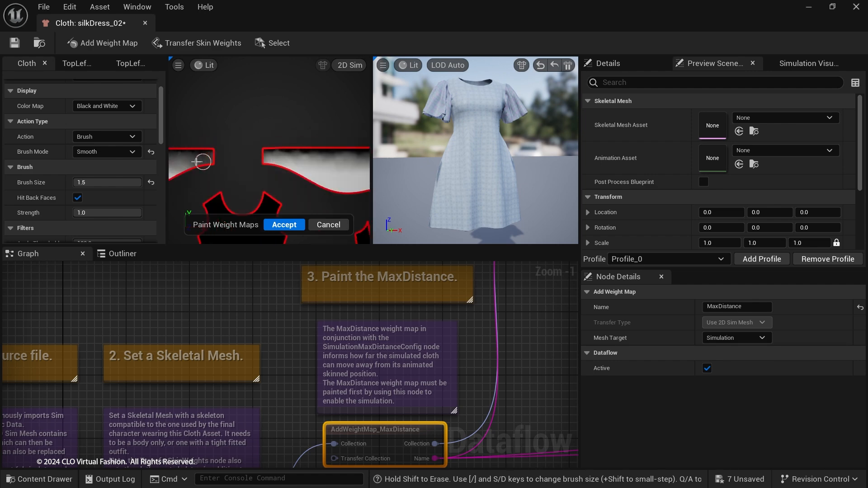
{"action": "left_click", "coordinate": [284, 225]}
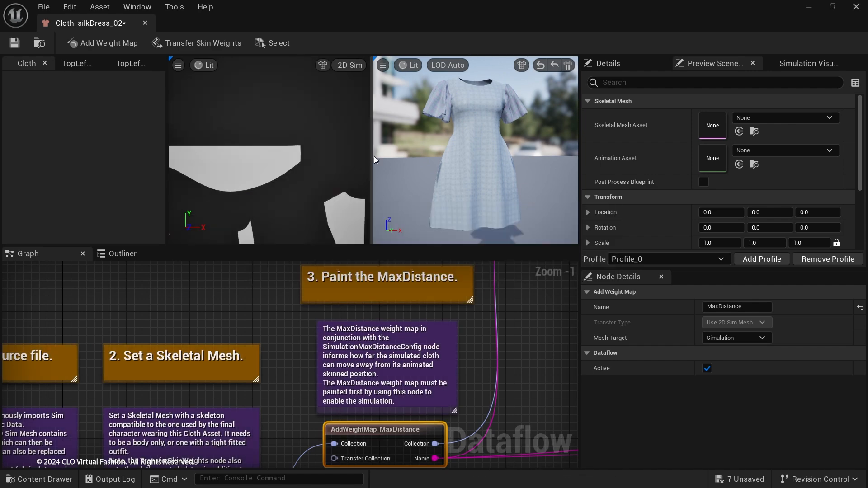
{"action": "scroll", "scroll_direction": "down", "scroll_amount": 3}
{"action": "type", "text": "40"}
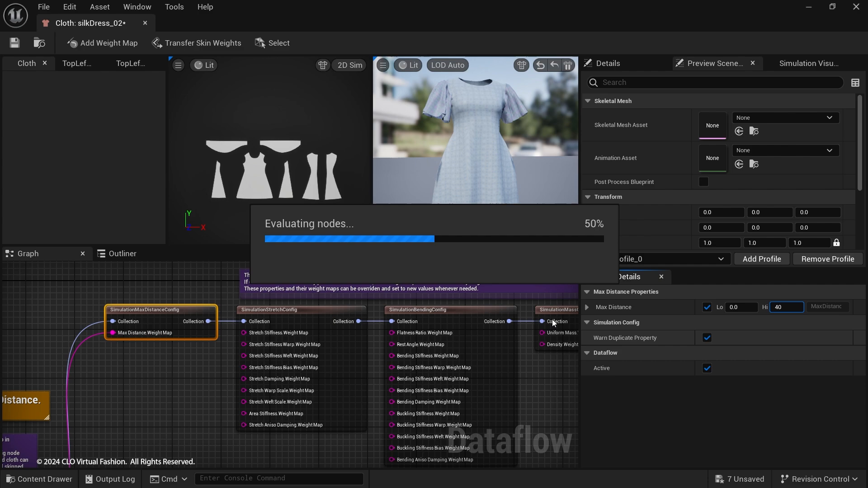
{"action": "left_click", "coordinate": [303, 309]}
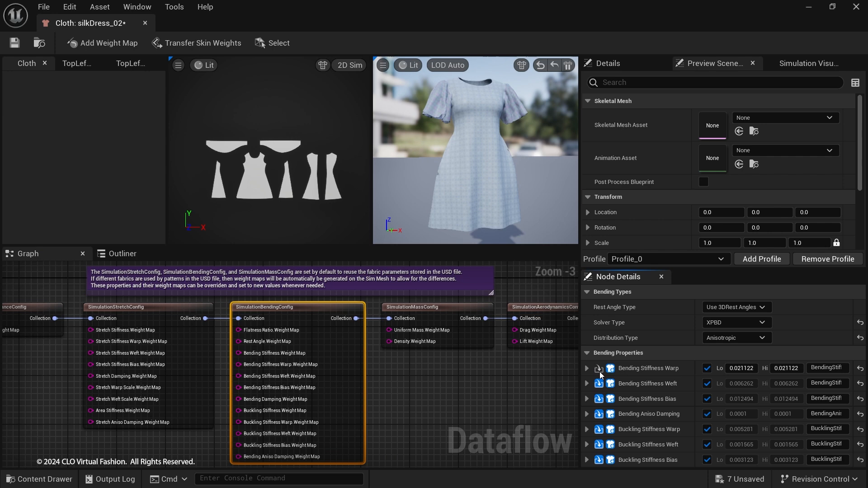
{"action": "double_click", "coordinate": [786, 368]}
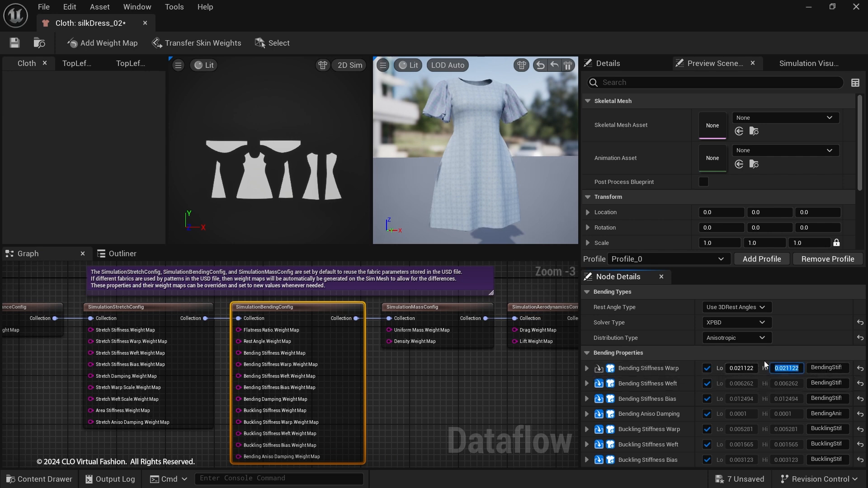
{"action": "type", "text": "0.1"}
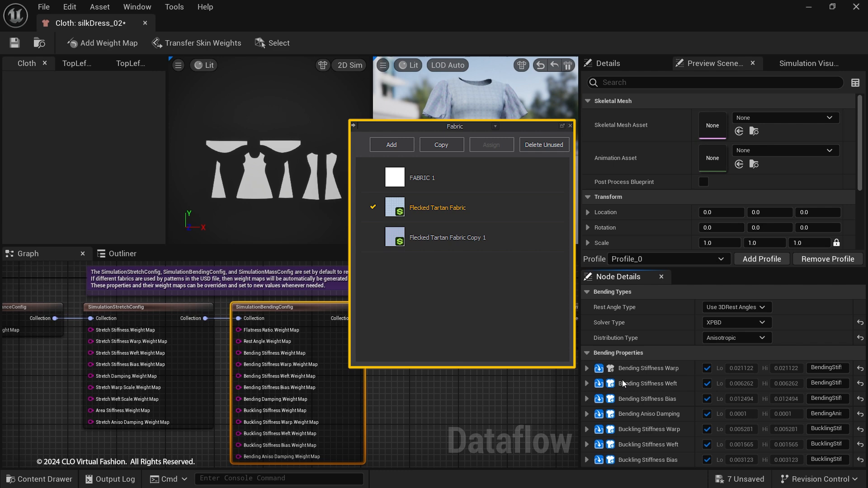
{"action": "mouse_move", "coordinate": [613, 369]}
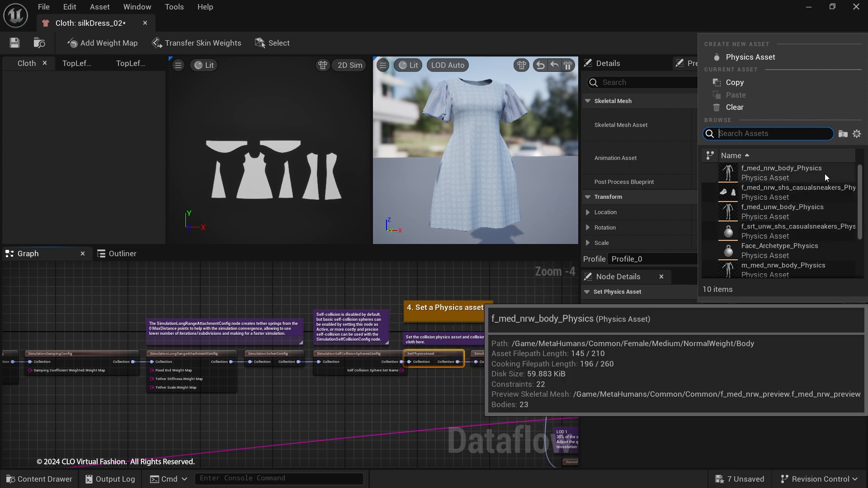
Assign f_med_nrw_body_Physics as the dress's collision physics asset.
{"action": "left_click", "coordinate": [781, 168]}
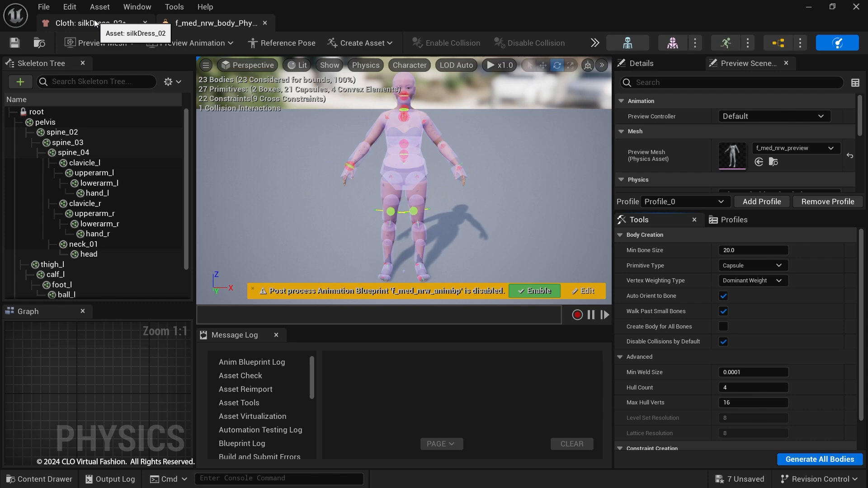
{"action": "left_click", "coordinate": [88, 24]}
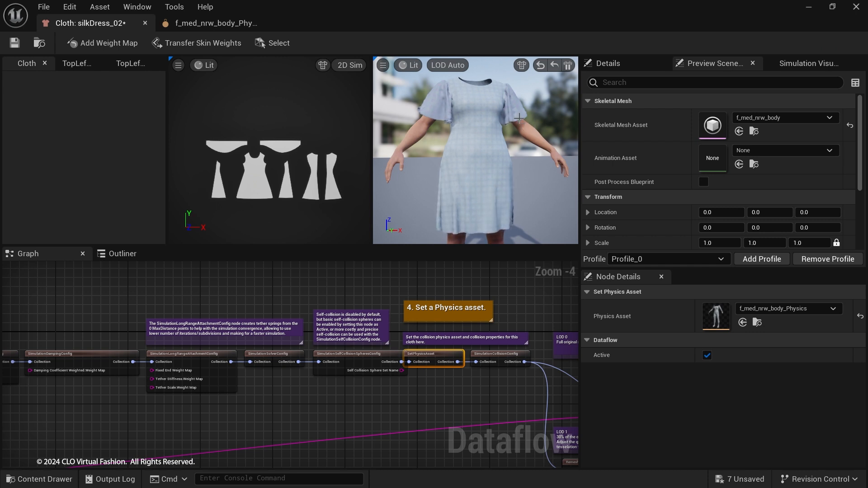
{"action": "mouse_move", "coordinate": [541, 65]}
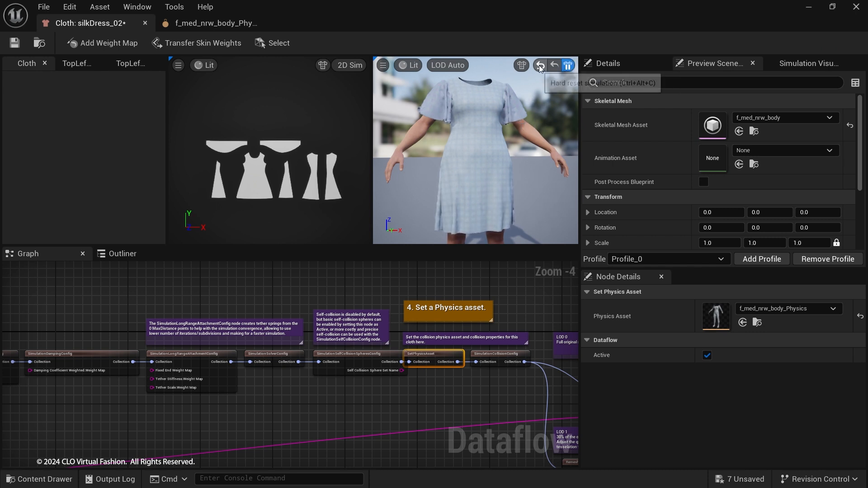
{"action": "mouse_move", "coordinate": [566, 65]}
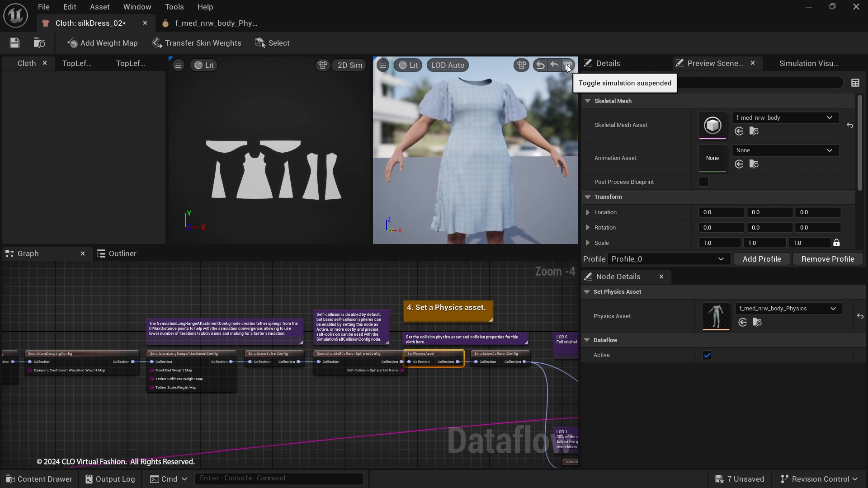
Resume the cloth simulation to let the dress settle on the body, then suspend it.
{"action": "left_click", "coordinate": [567, 65]}
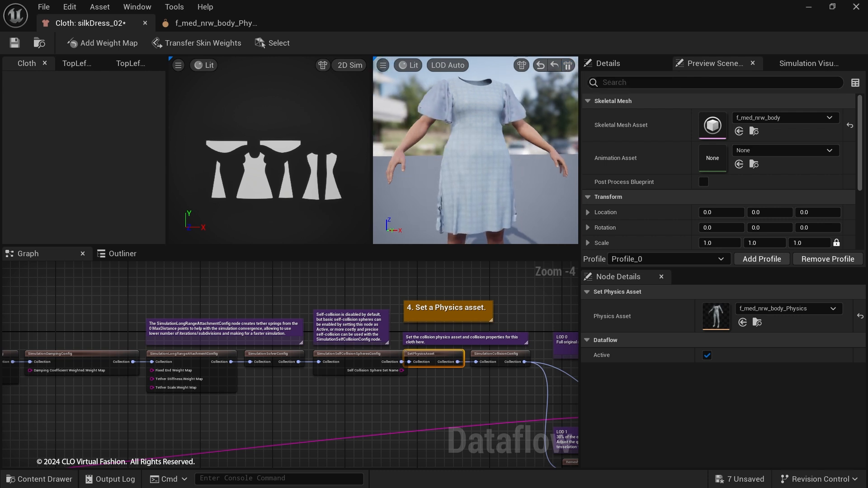
{"action": "left_click", "coordinate": [567, 65]}
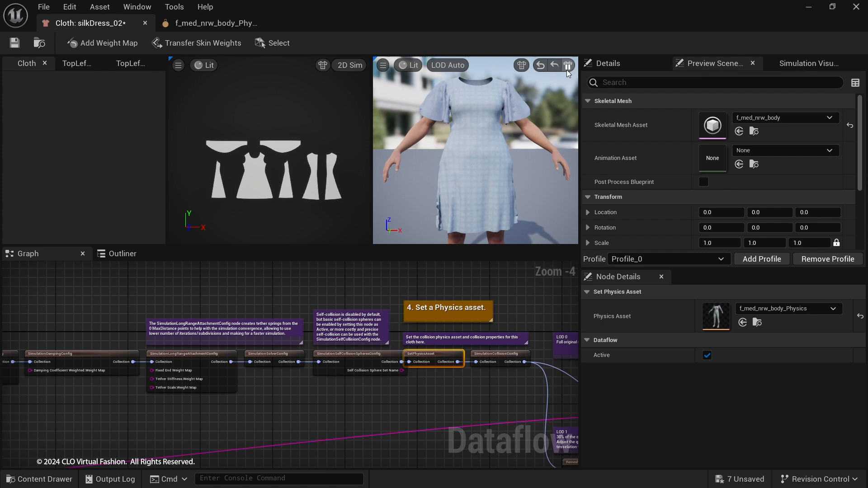
{"action": "left_click", "coordinate": [567, 65]}
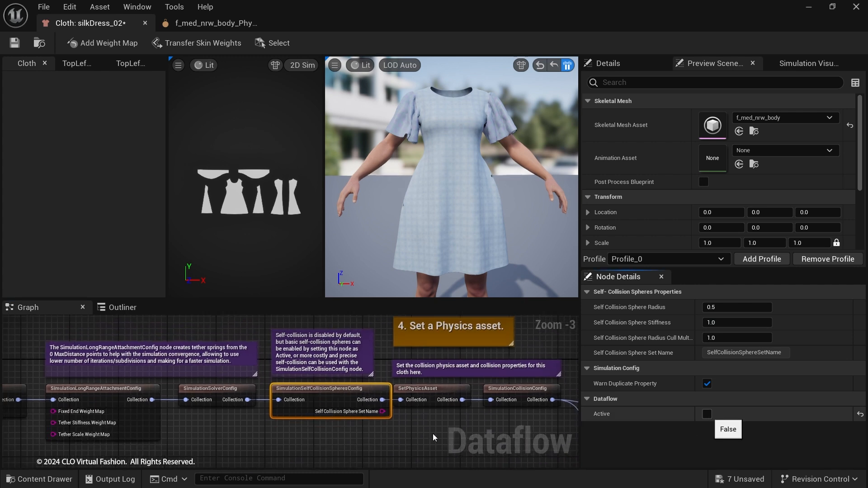
Activate the self-collision spheres node and hard-reset the cloth simulation.
{"action": "left_click", "coordinate": [707, 414]}
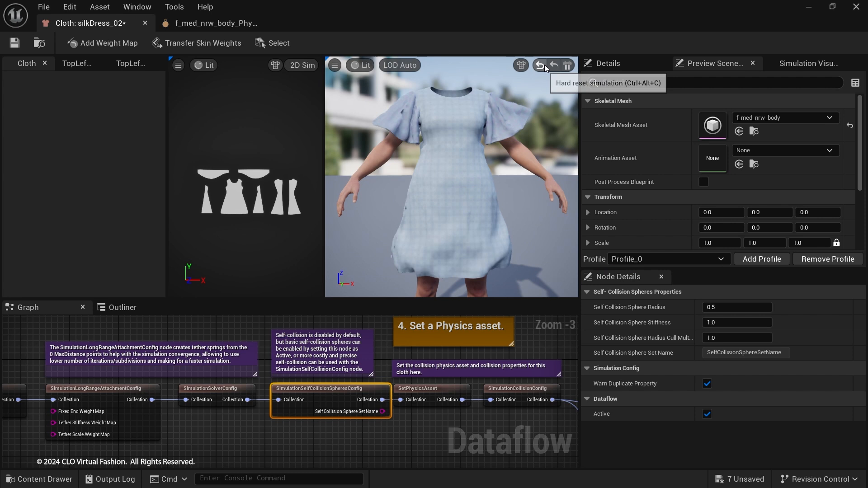
{"action": "left_click", "coordinate": [541, 65]}
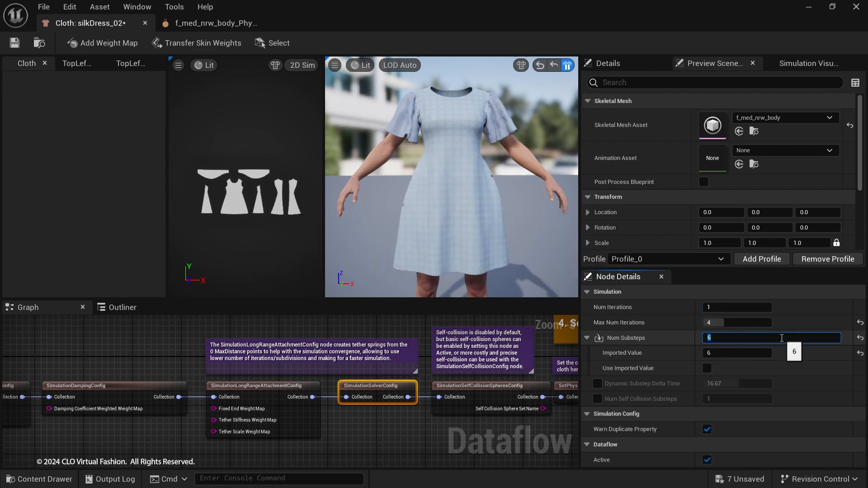
Set Num Substeps to 8 in the solver config and Wind Velocity X to 1.0 in aerodynamics.
{"action": "type", "text": "8"}
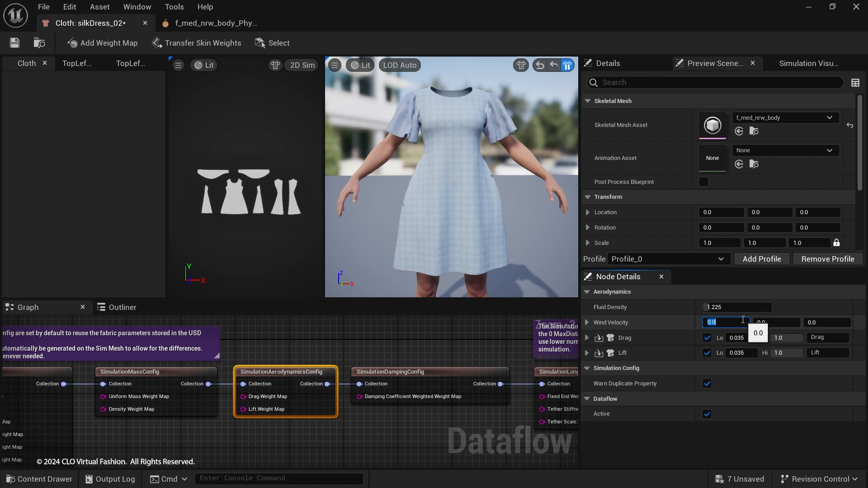
{"action": "type", "text": "1.0"}
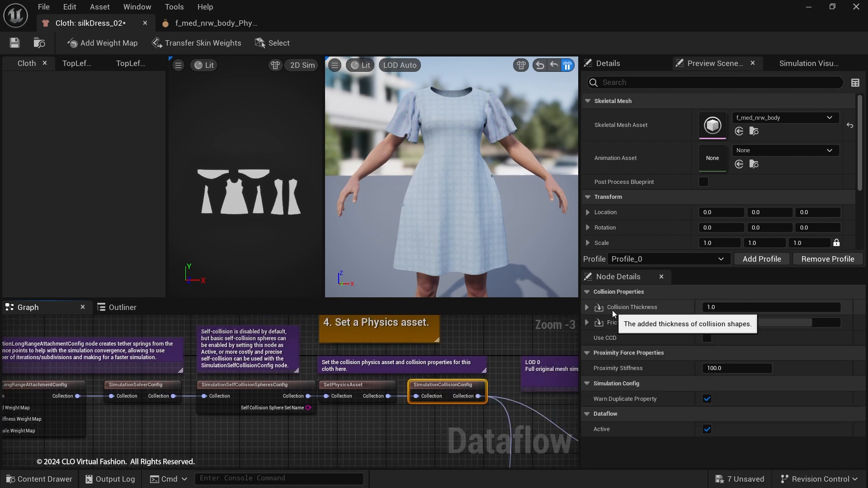
{"action": "mouse_move", "coordinate": [651, 322]}
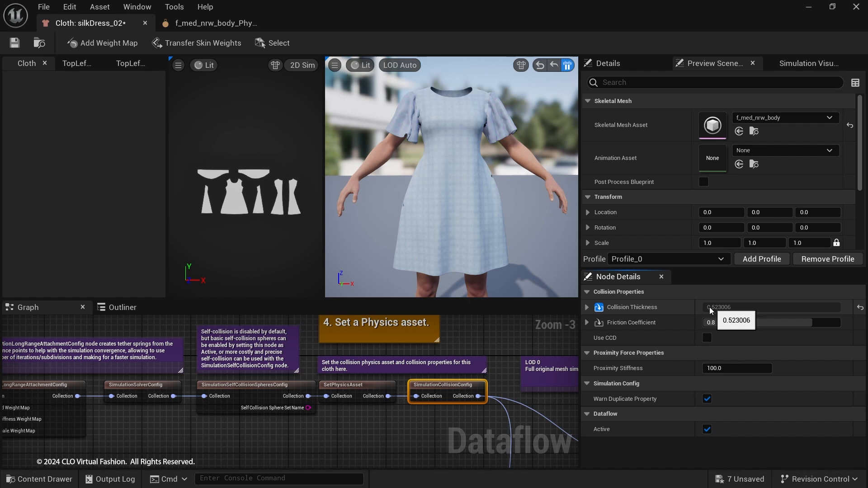
{"action": "mouse_move", "coordinate": [566, 66]}
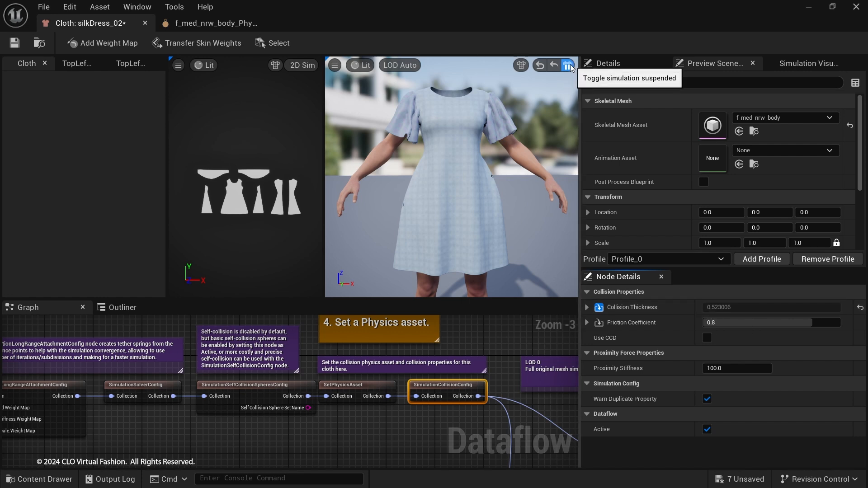
Resume the suspended cloth simulation so the dress runs with collision thickness ~0.52.
{"action": "left_click", "coordinate": [567, 65]}
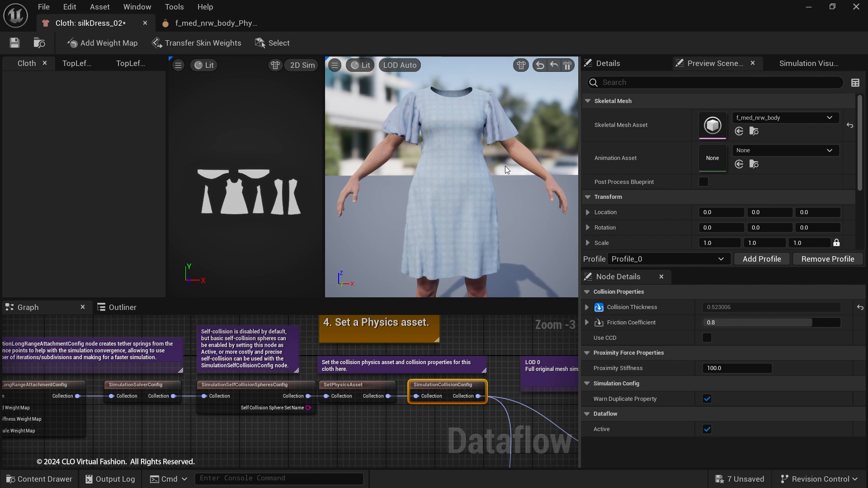
{"action": "mouse_move", "coordinate": [512, 133]}
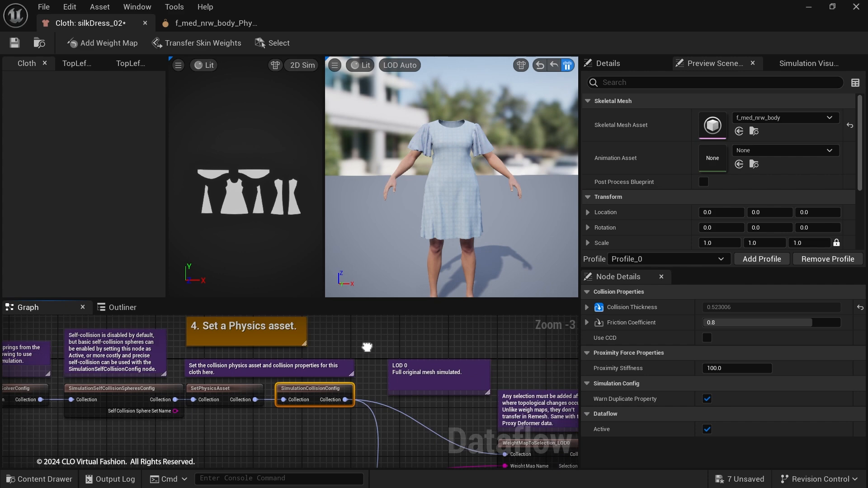
{"action": "scroll", "scroll_direction": "down", "scroll_amount": 3}
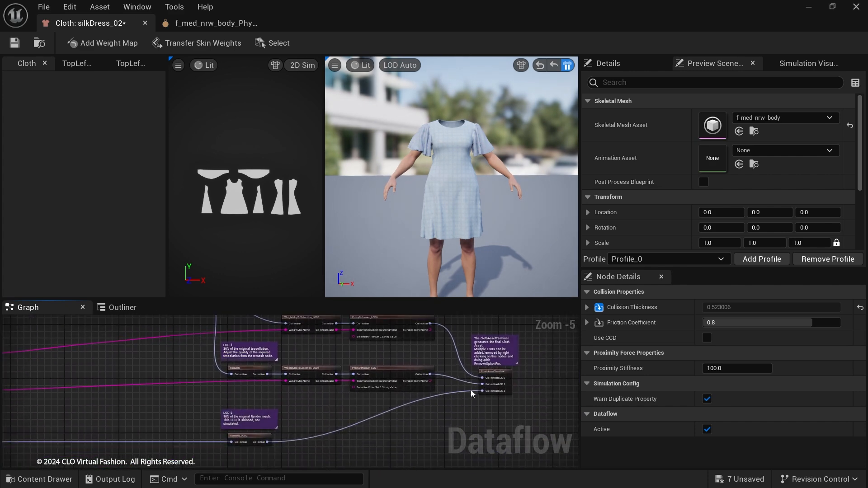
{"action": "left_click", "coordinate": [472, 401]}
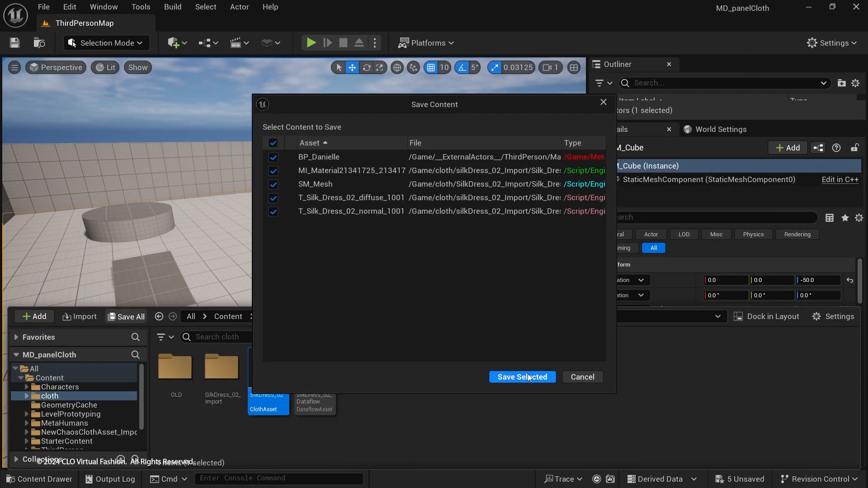
Save the selected modified dress assets from the Save Content dialog.
{"action": "left_click", "coordinate": [521, 377]}
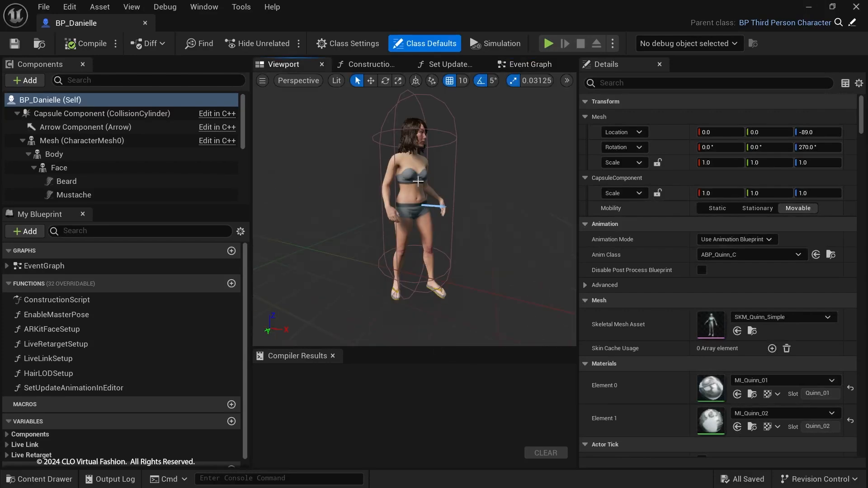
Add a Chaos Cloth component named Dress under the character's Body mesh.
{"action": "left_click", "coordinate": [54, 154]}
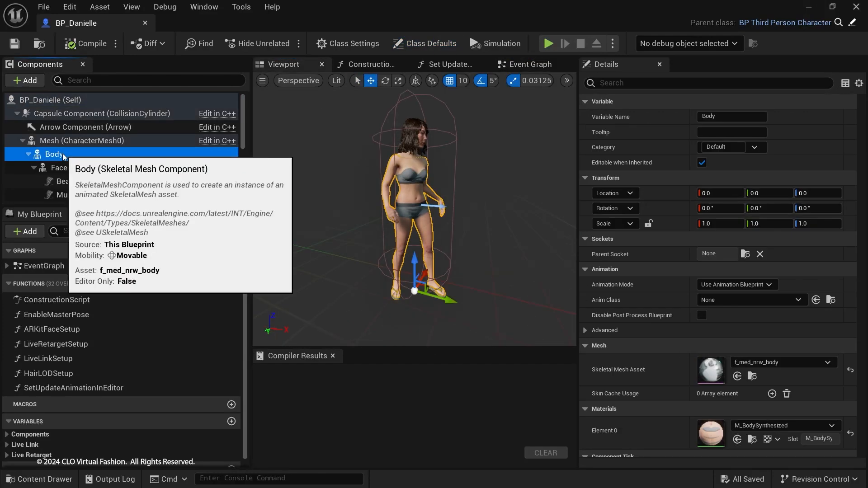
{"action": "left_click", "coordinate": [25, 80]}
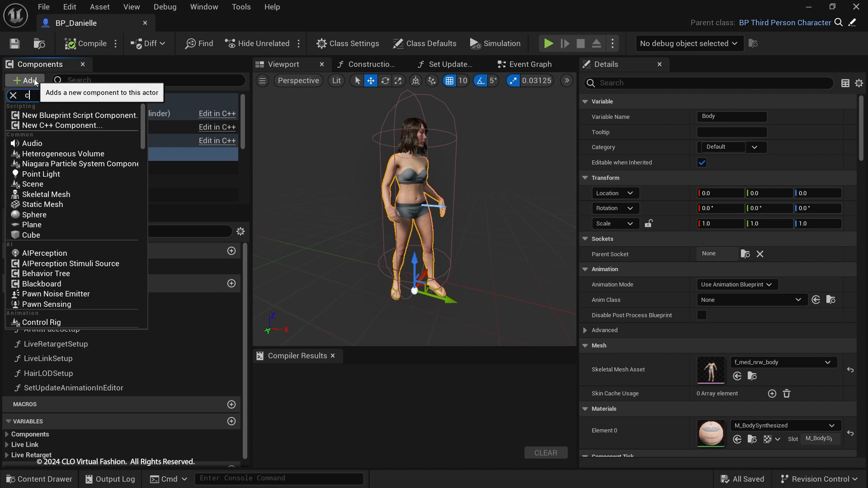
{"action": "type", "text": "cloth"}
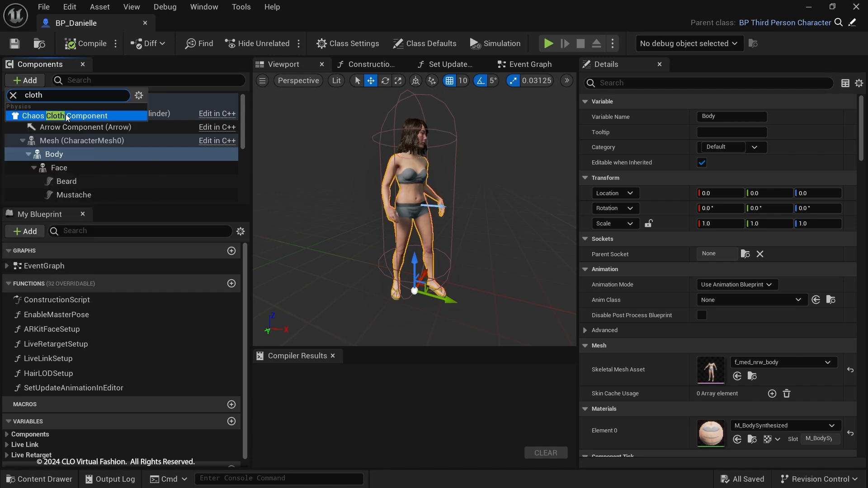
{"action": "left_click", "coordinate": [66, 115]}
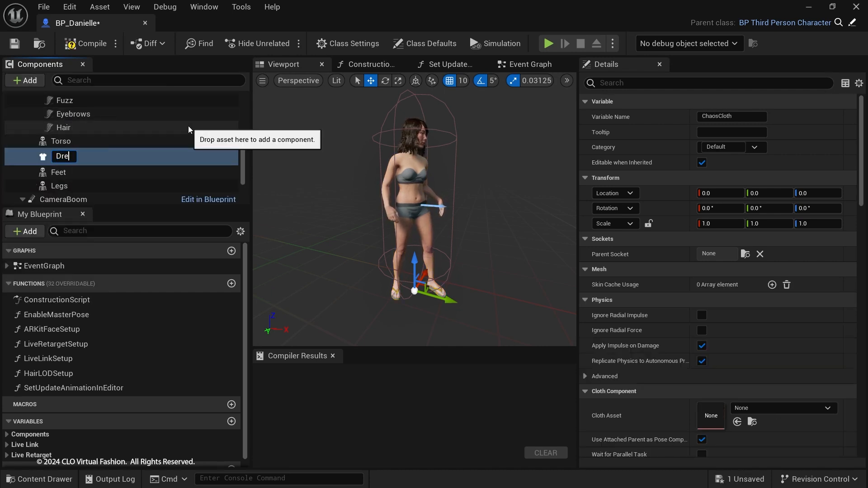
Assign silkDress_02 as the Dress component's Cloth Asset and play the level.
{"action": "left_click", "coordinate": [828, 408]}
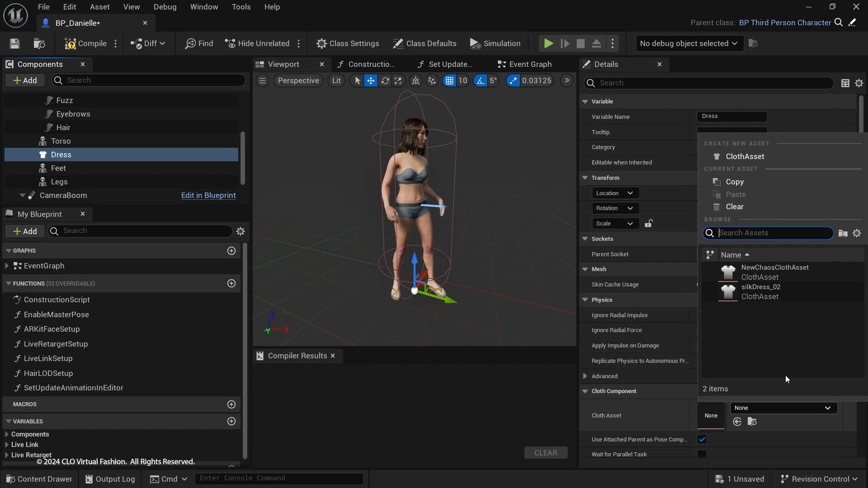
{"action": "left_click", "coordinate": [416, 304]}
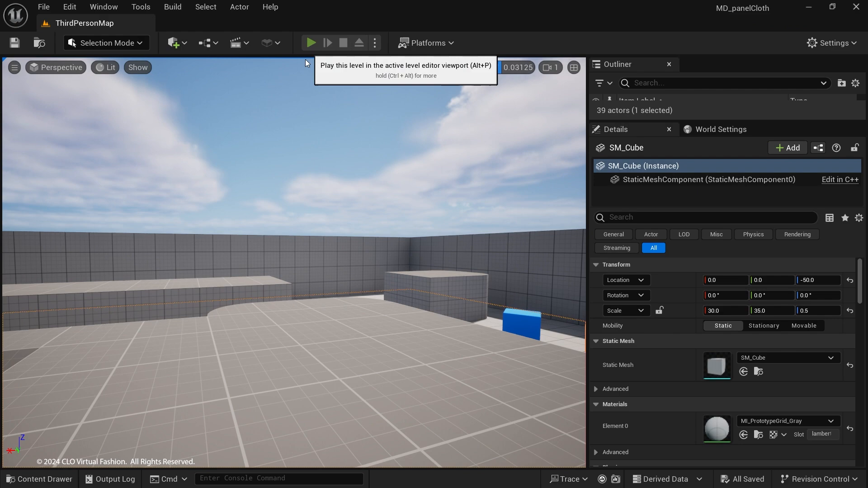
{"action": "left_click", "coordinate": [310, 42]}
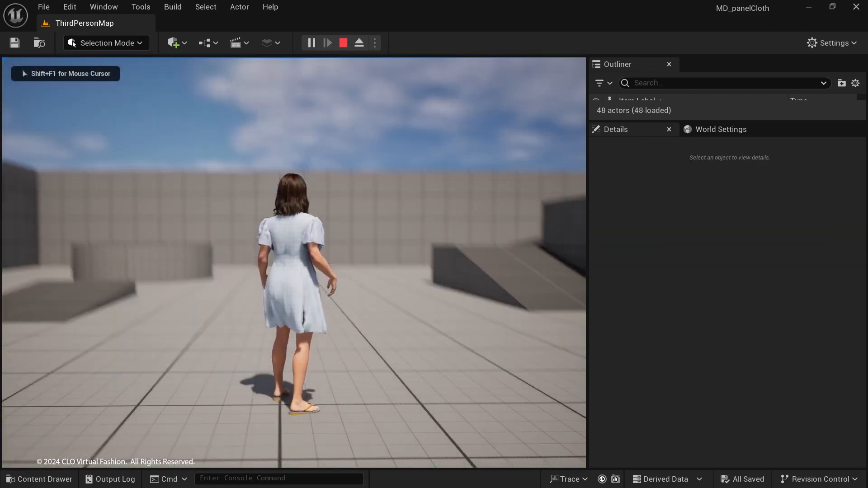